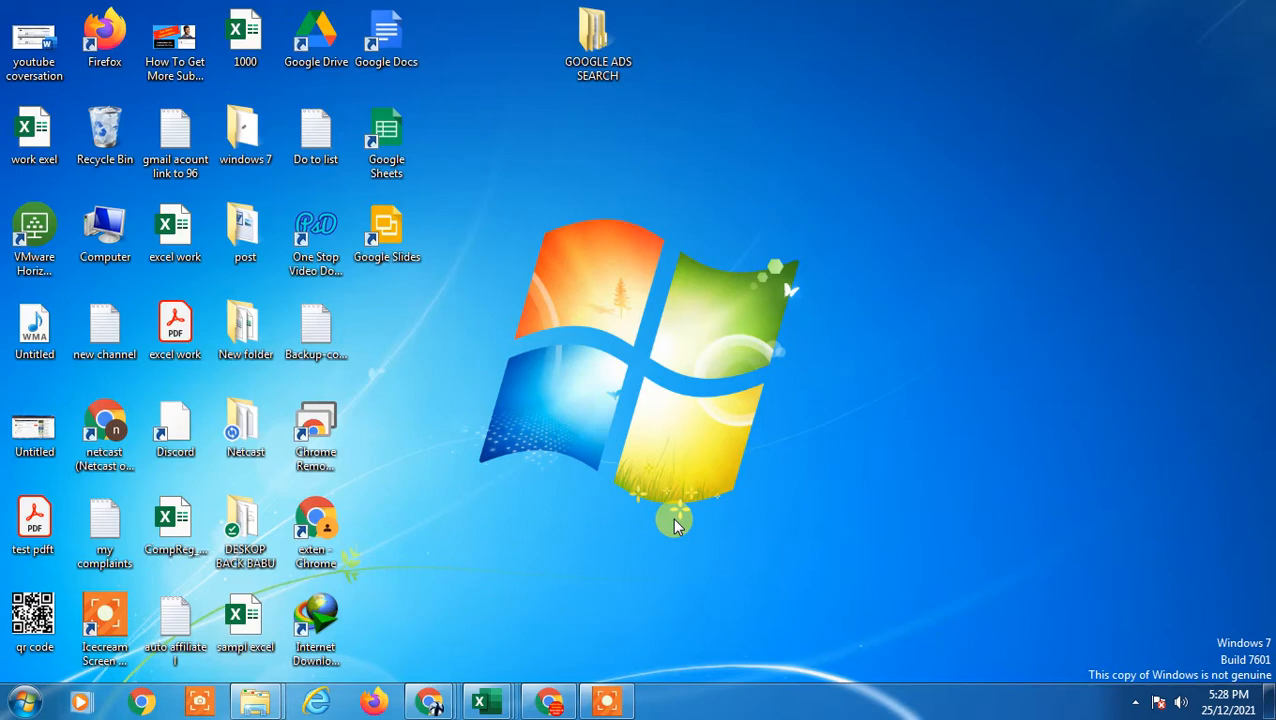
# Step: Permanently delete the four selected desktop items, confirming the Delete Multiple Items dialog
pyautogui.rightClick(708, 118)
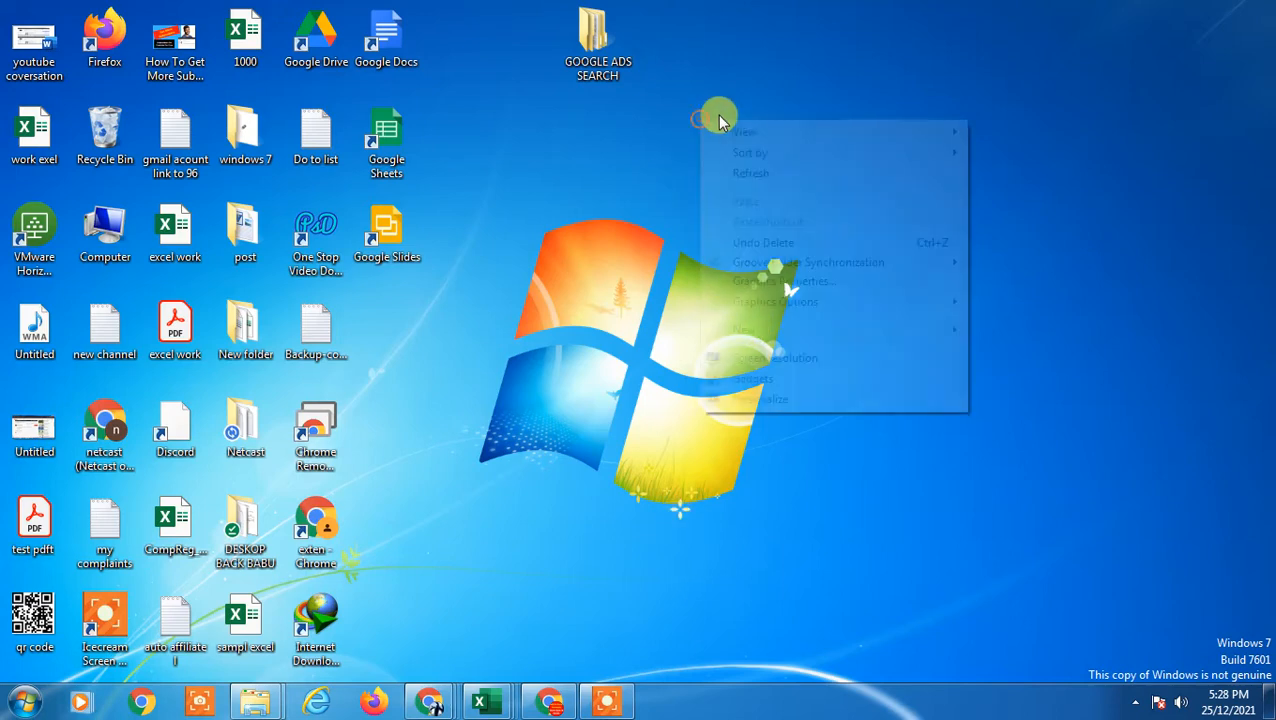
pyautogui.click(104, 136)
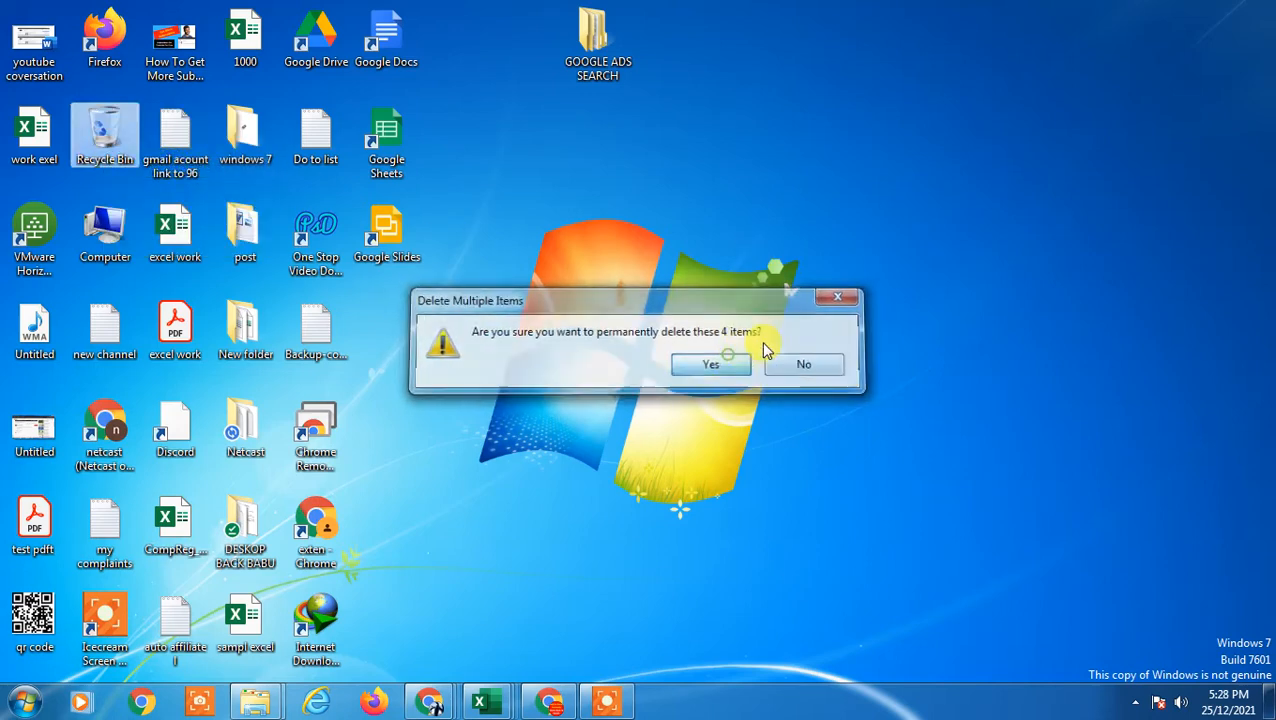
pyautogui.click(710, 364)
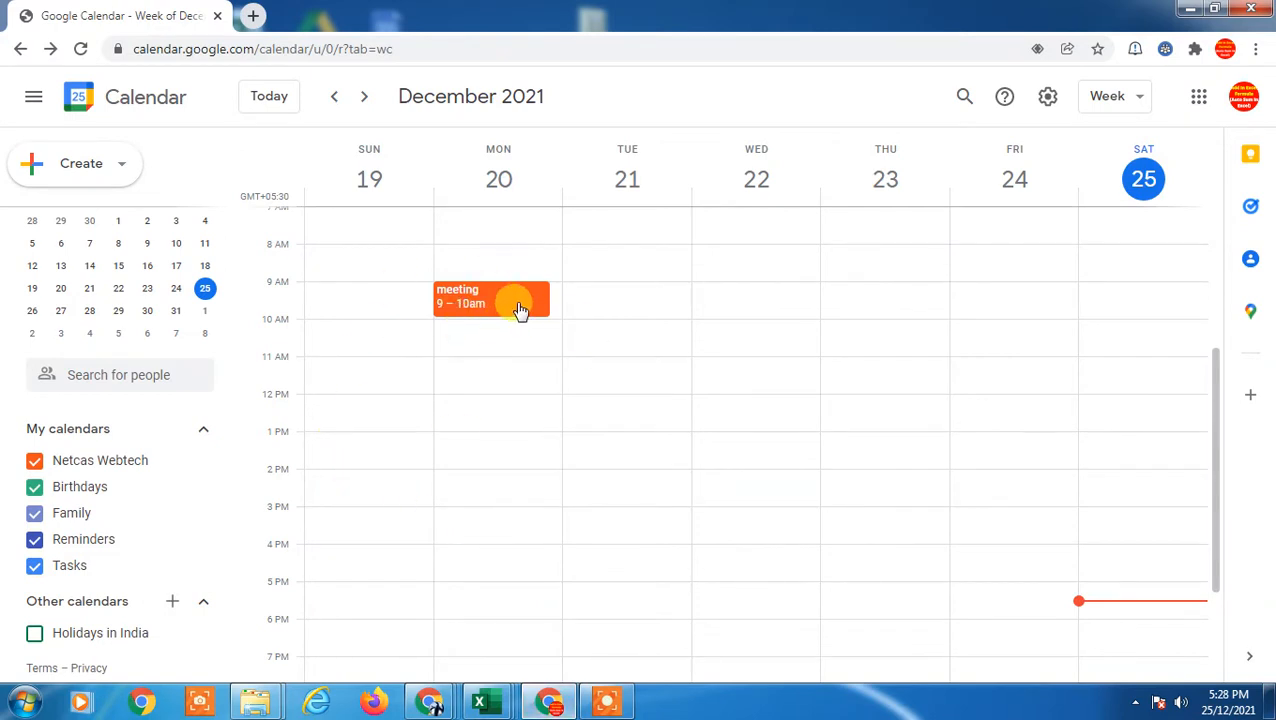
pyautogui.scroll(3)
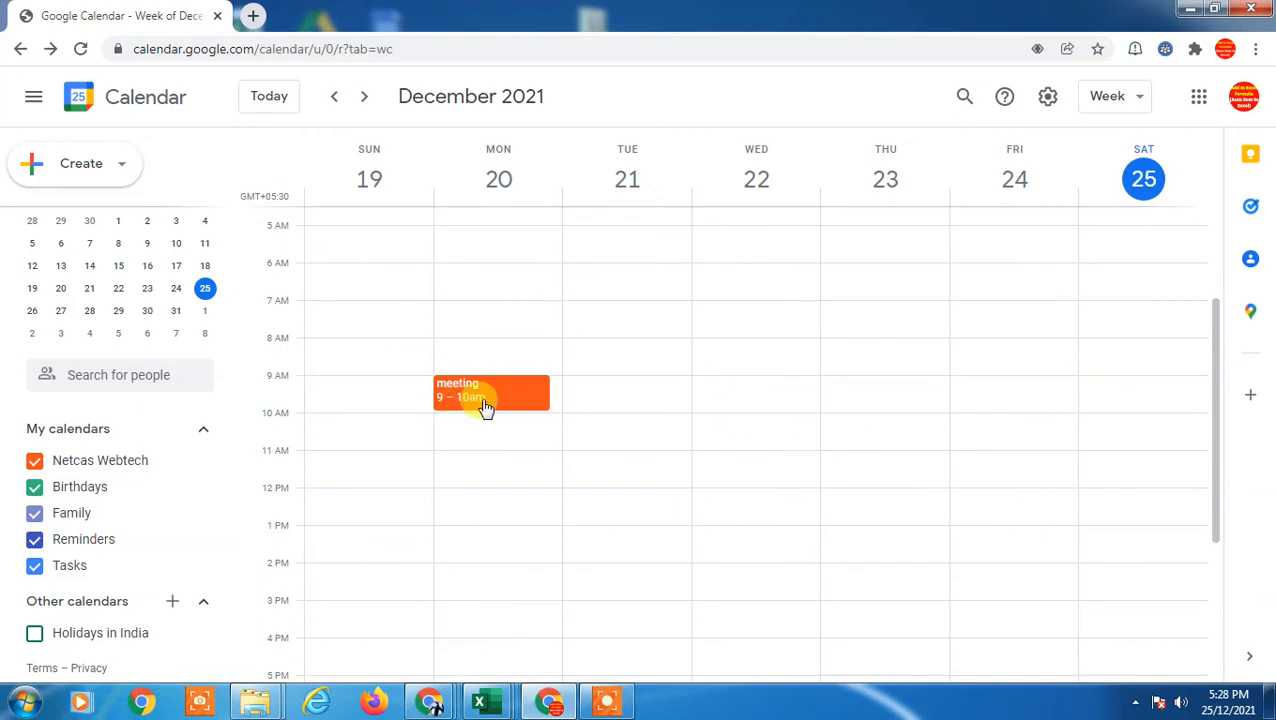
pyautogui.moveTo(730, 508)
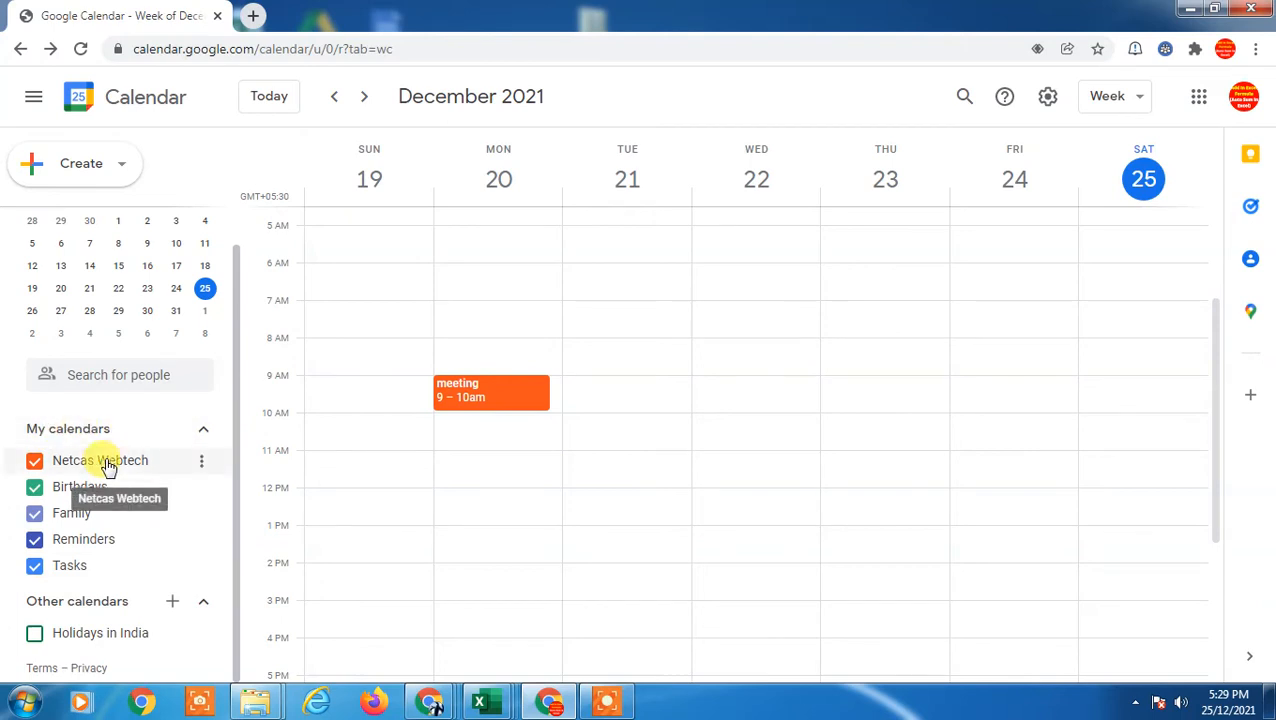
pyautogui.click(36, 460)
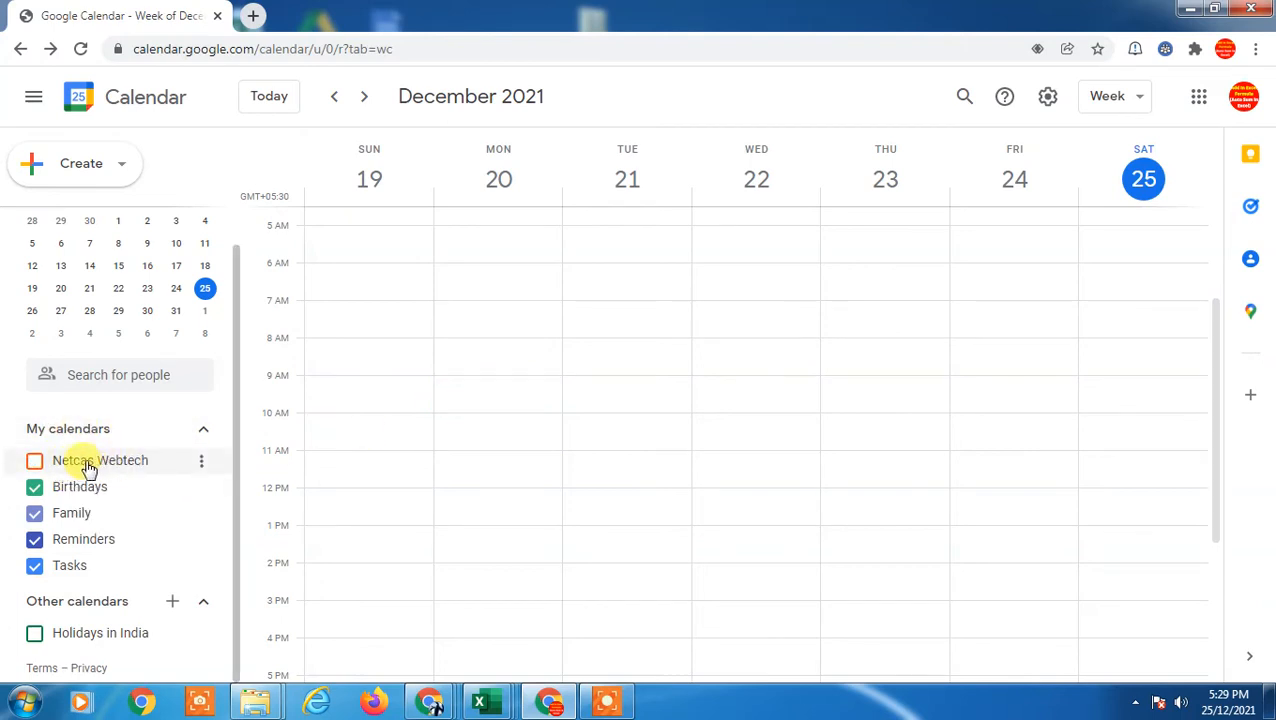
pyautogui.click(34, 460)
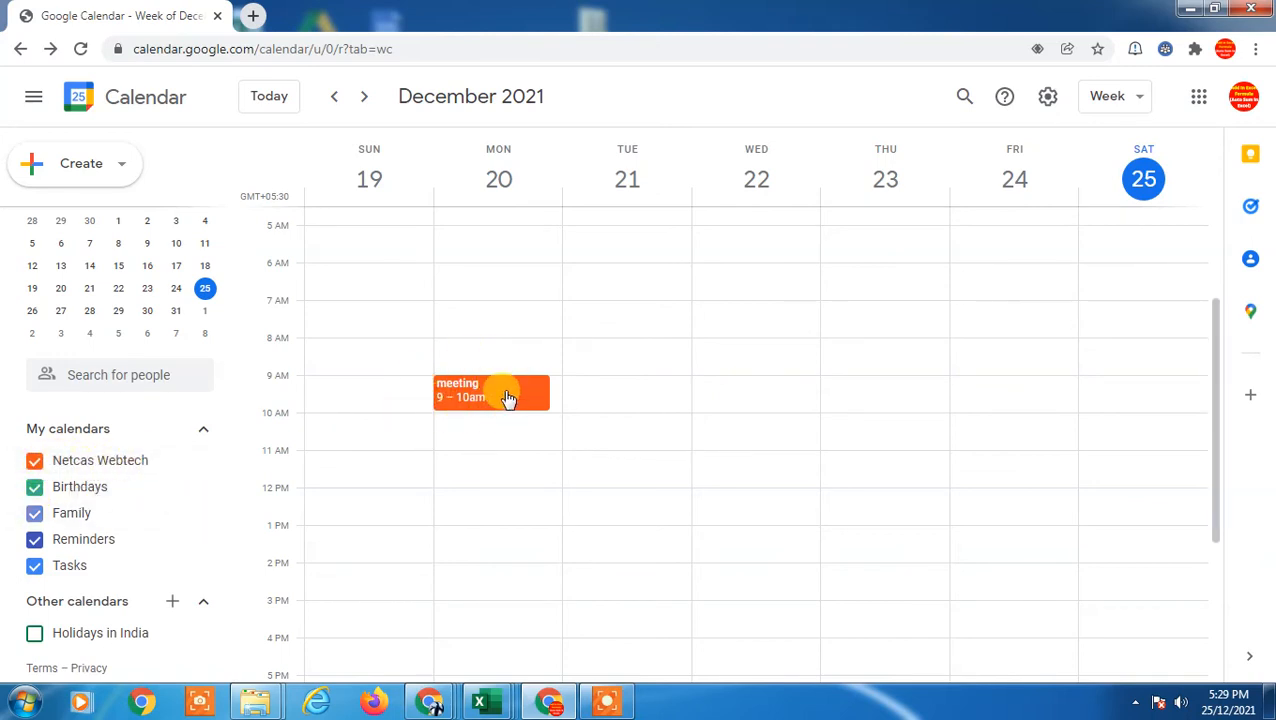
pyautogui.moveTo(64, 470)
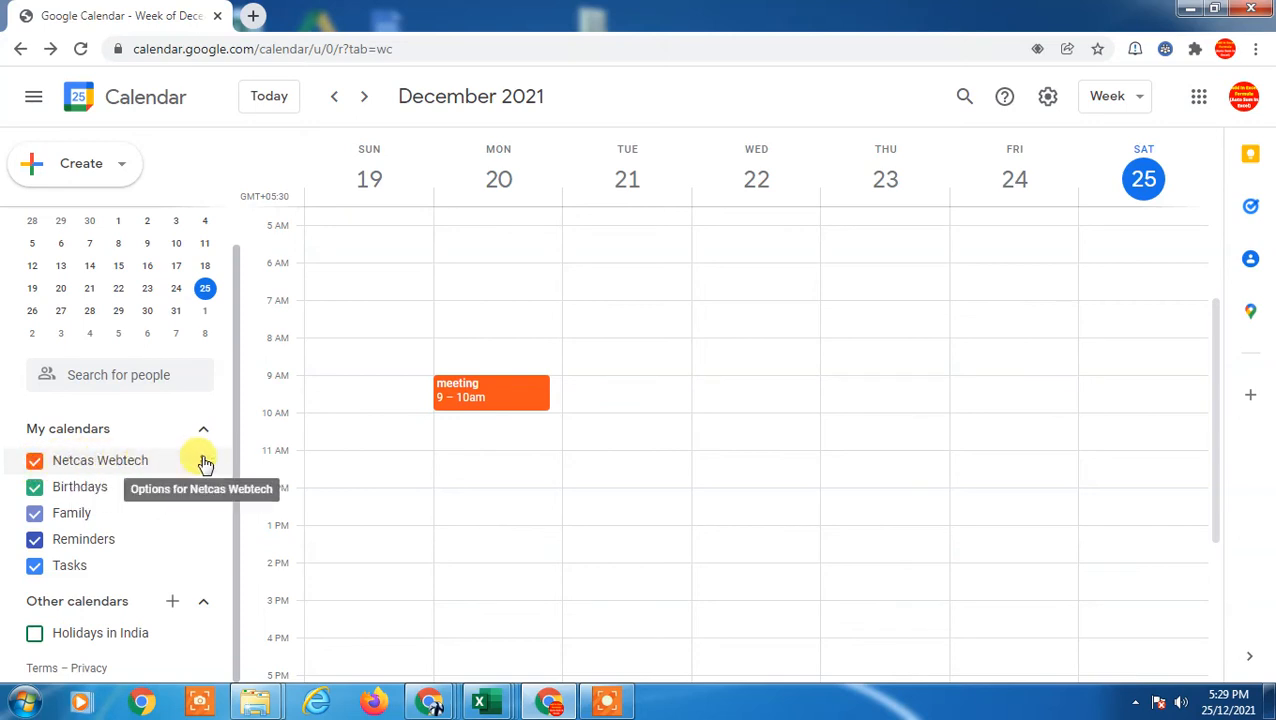
# Step: Recolour the Netcas Webtech calendar to blue so the Monday 9–10am meeting turns blue
pyautogui.click(204, 462)
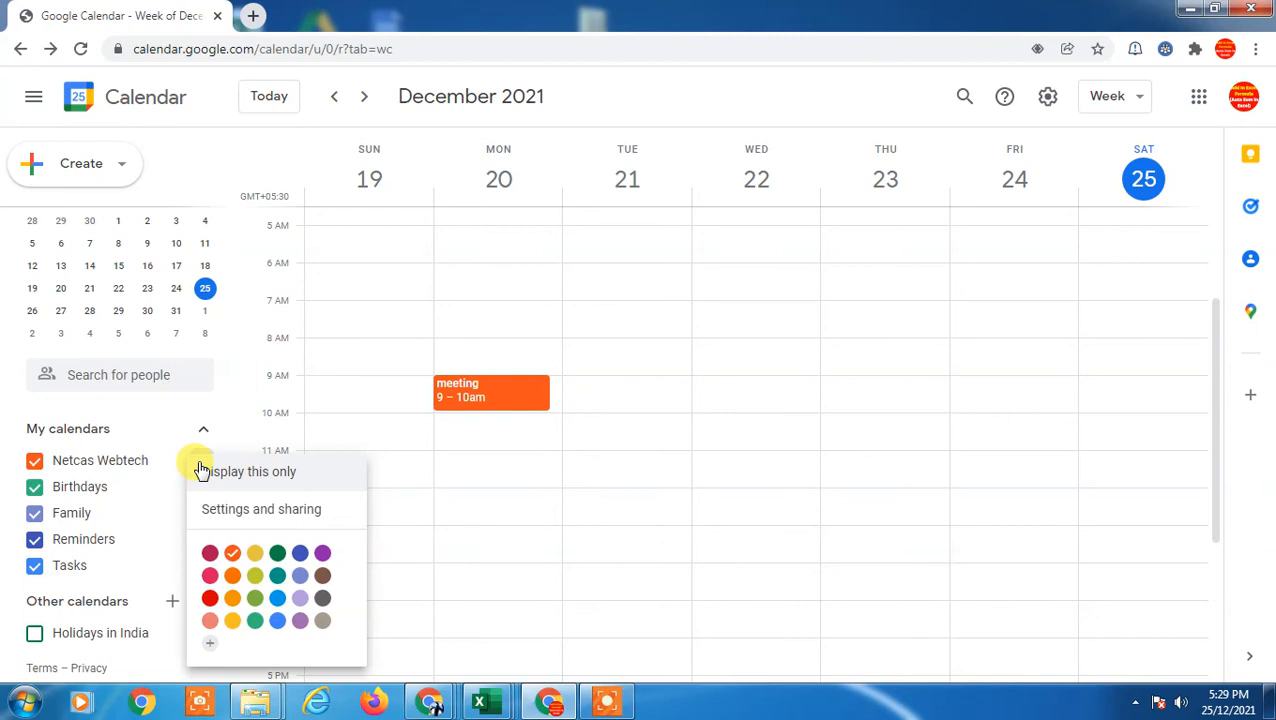
pyautogui.moveTo(180, 472)
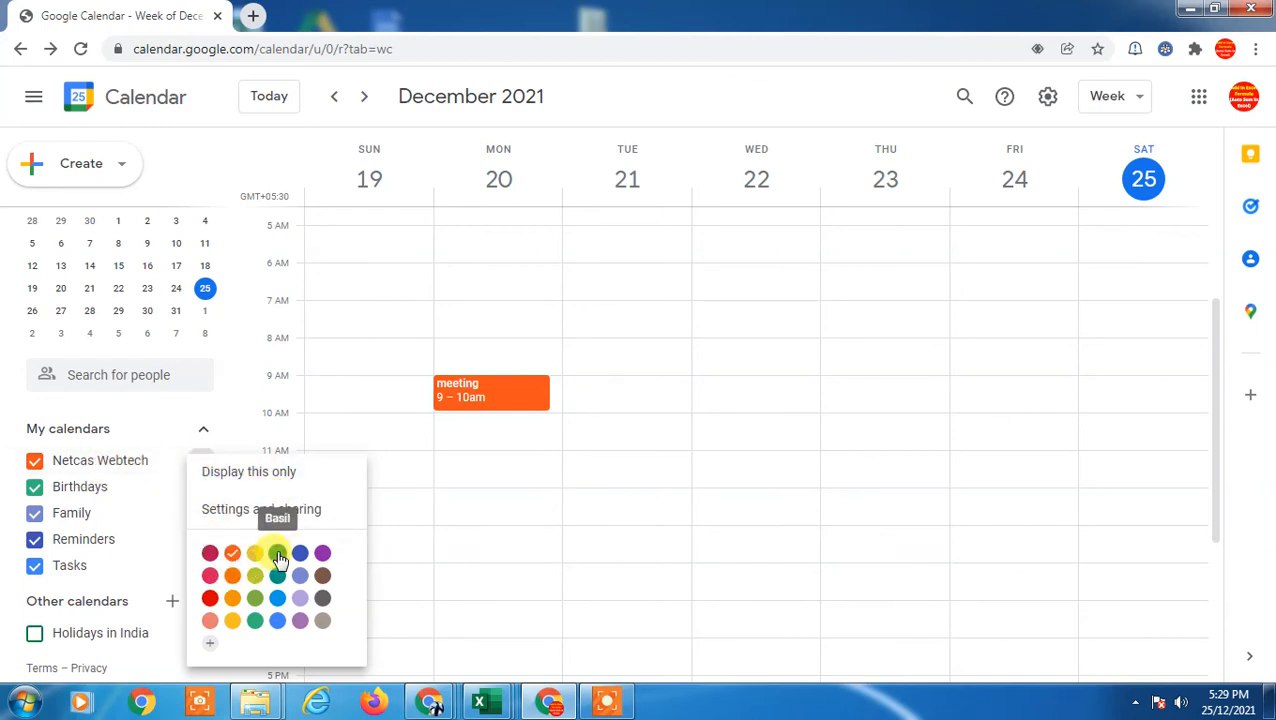
pyautogui.click(254, 552)
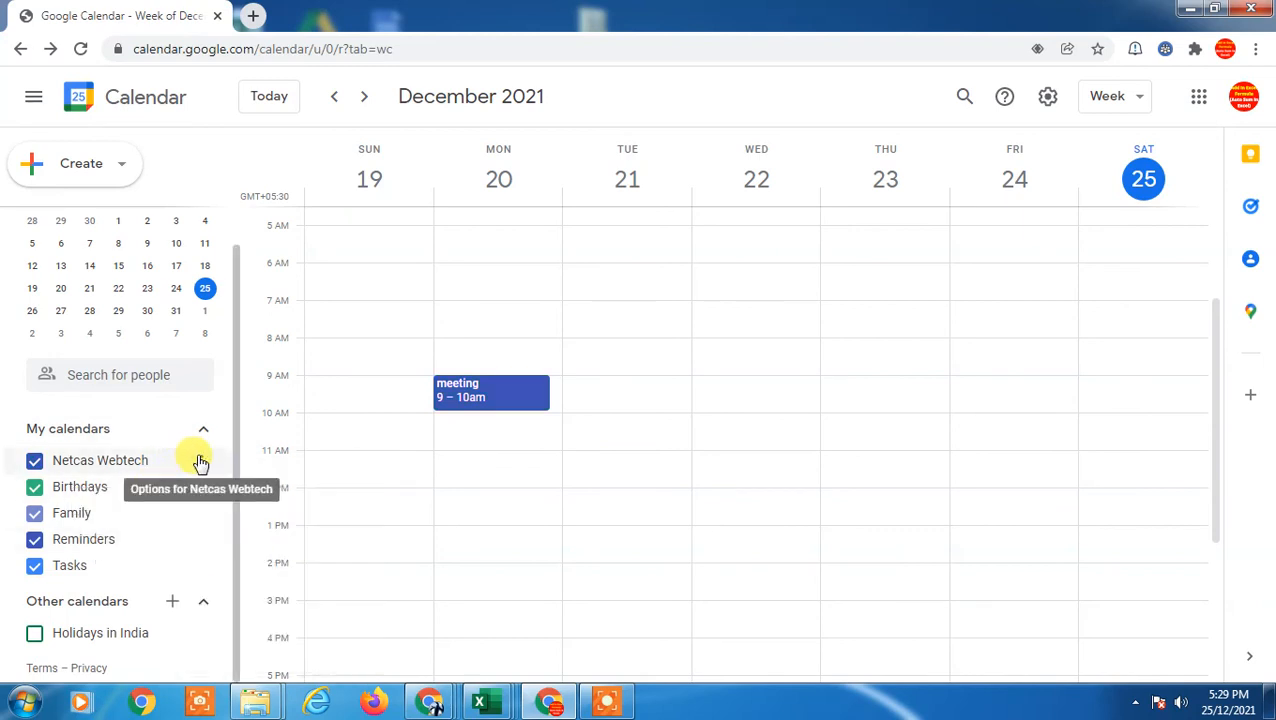
pyautogui.moveTo(782, 446)
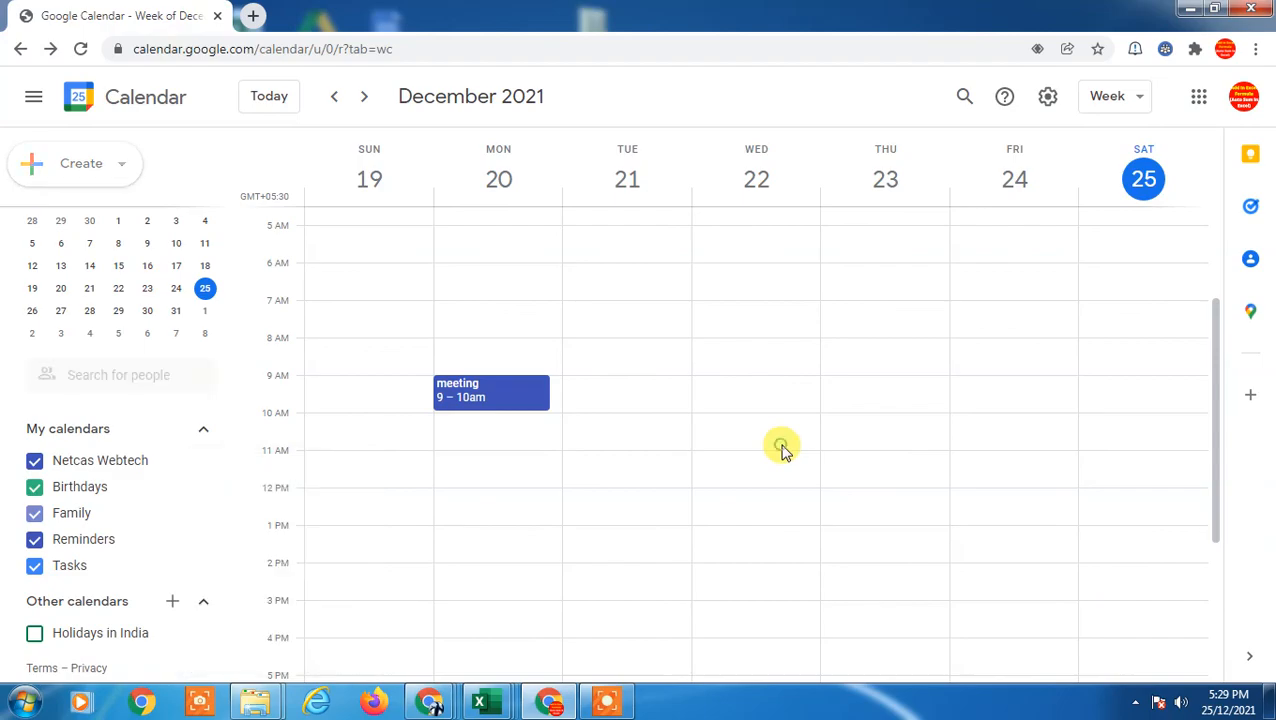